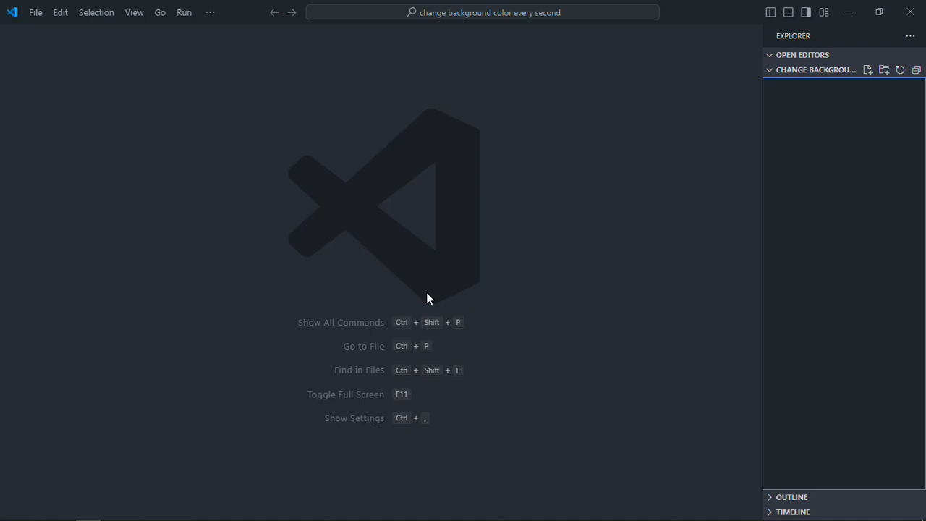
mouse_move(896, 106)
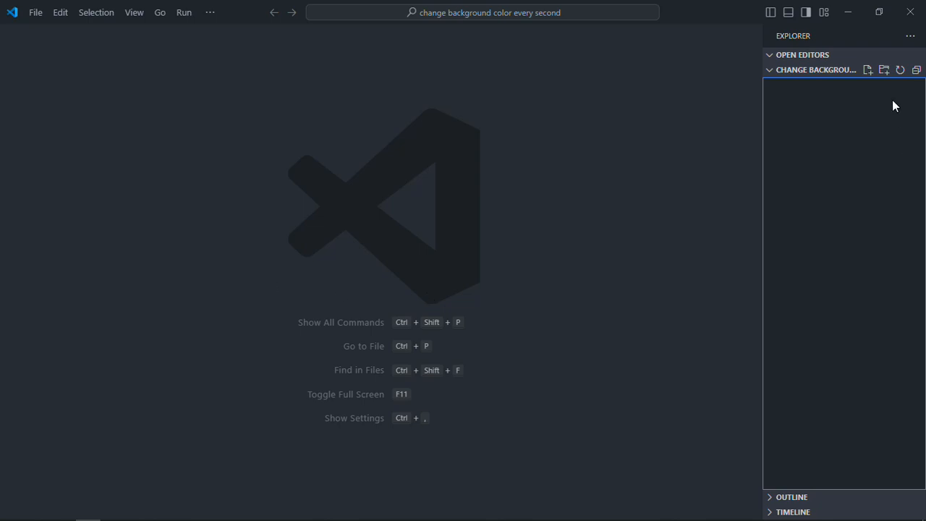
Create index.html linking style.css and adding a script.js tag
left_click(867, 70)
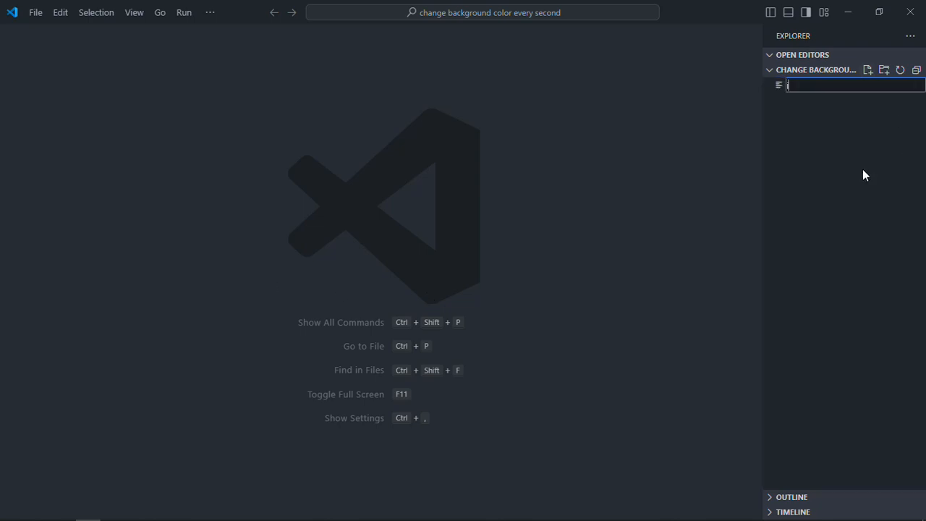
type("index.html")
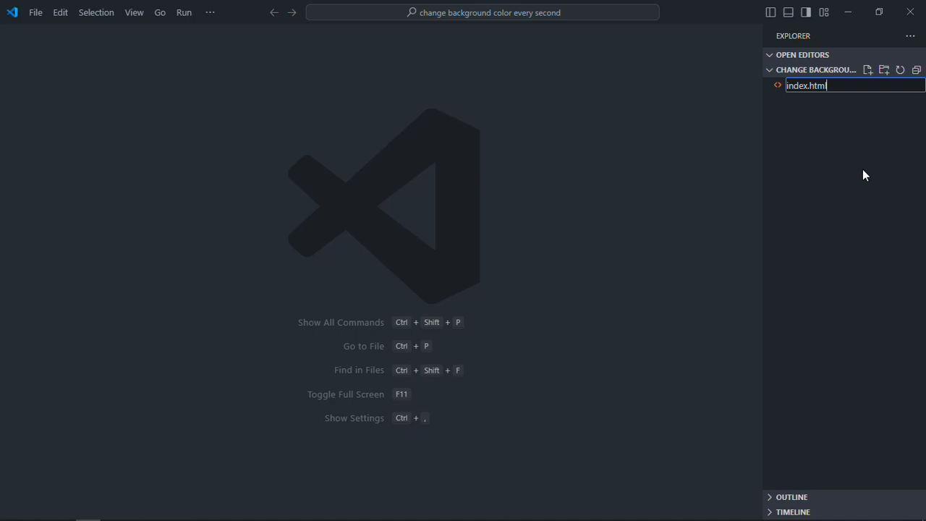
key("Enter")
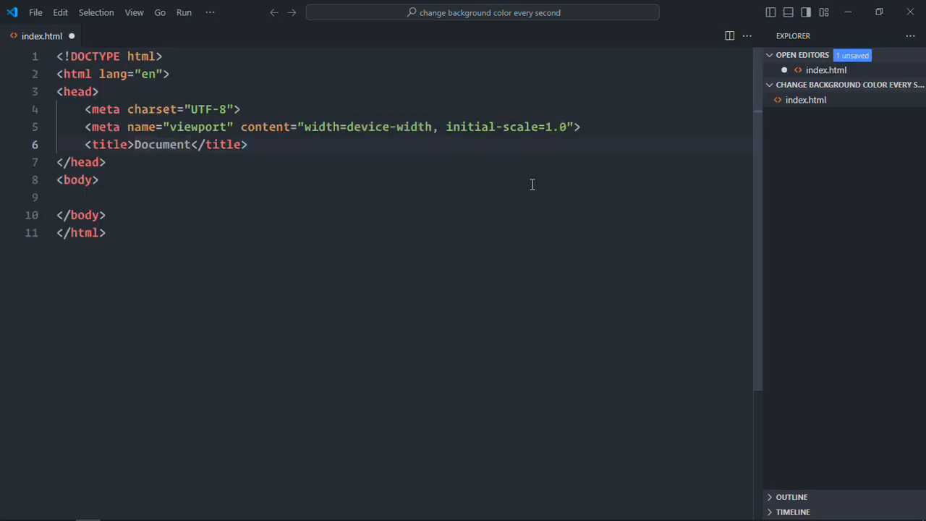
type("<link rel=\"stylesheet\" href=\"style.css\">")
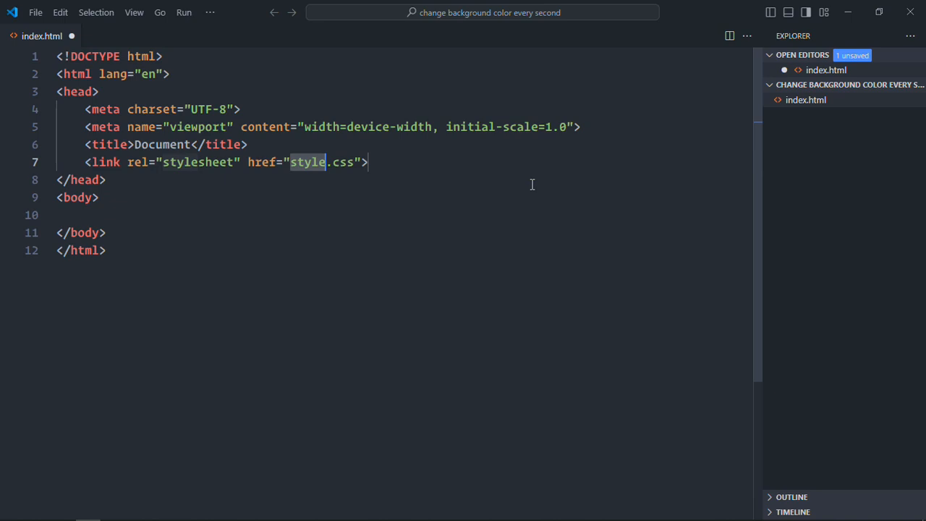
type("script src=\"script.js\"></script>")
left_click(404, 215)
type("<div></div>")
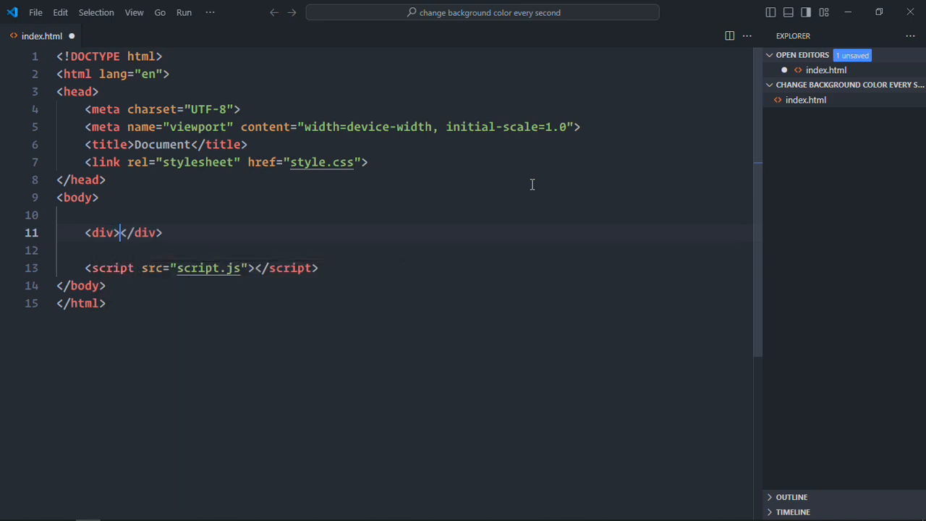
Add Start and Stop buttons inside a div with ids start and stop
type("<bt")
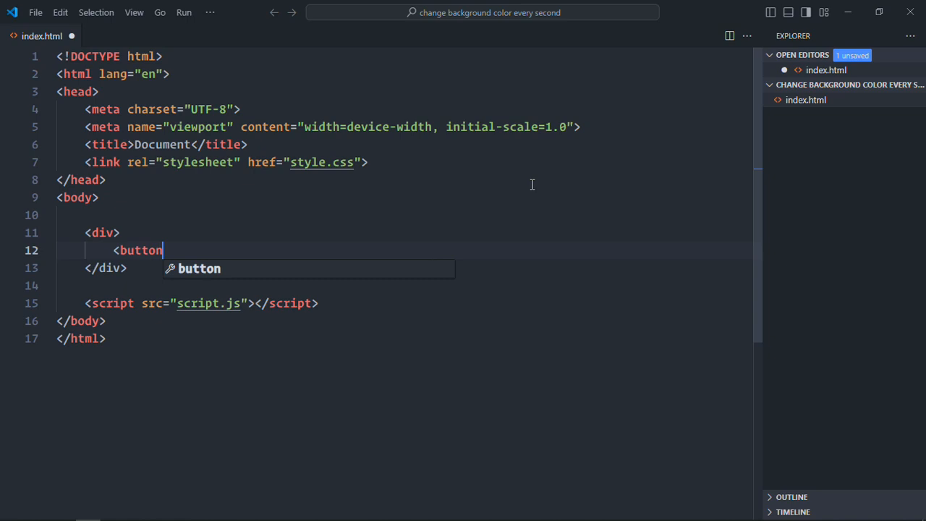
type(">Start</button>")
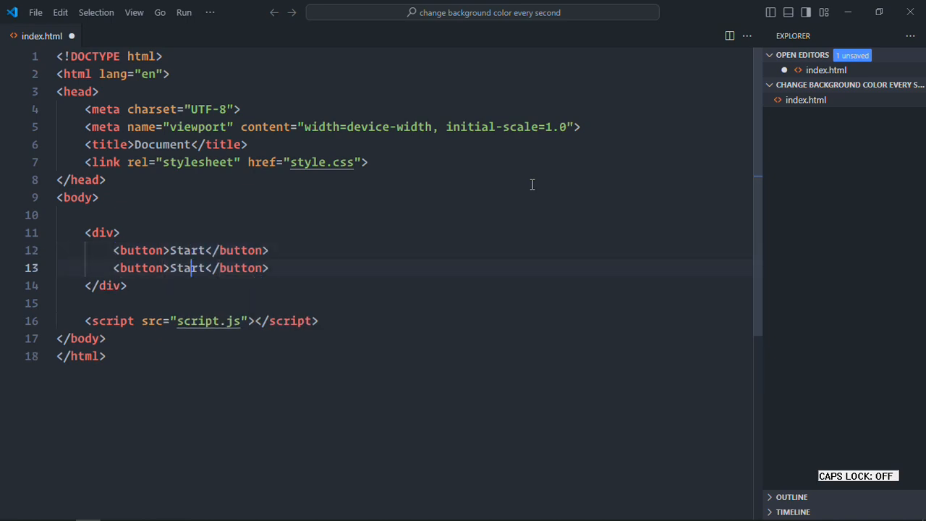
type("Stop")
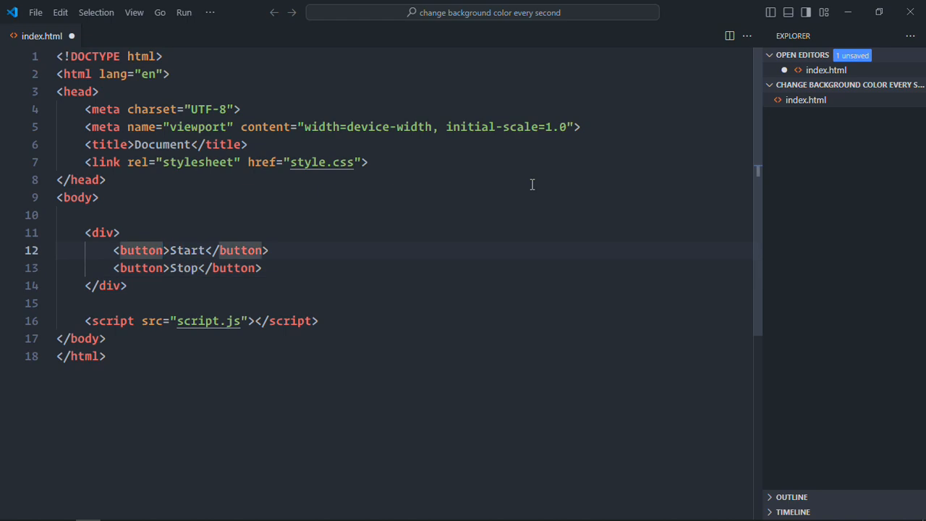
type("id=\"start\"")
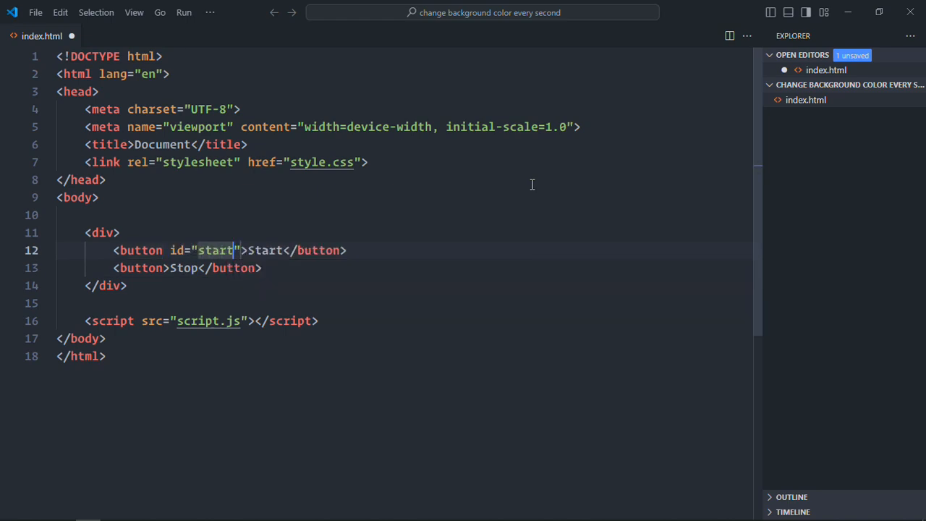
type("id=\"stop")
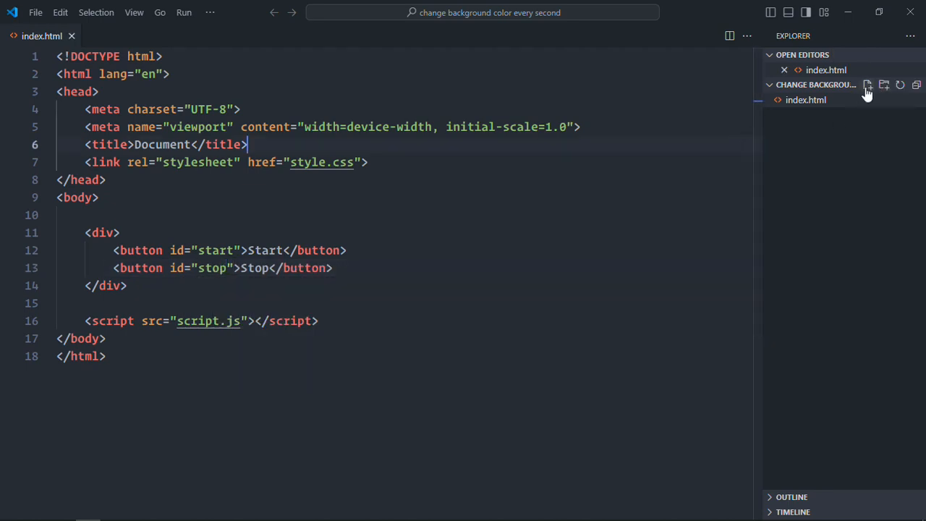
Create style.css with a div rule: flex, justify-content center, 10px gap
left_click(868, 85)
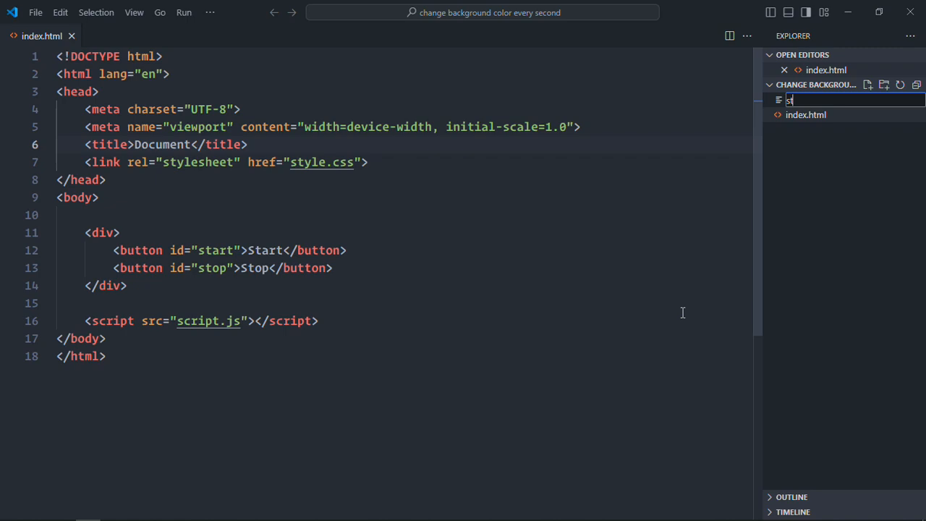
key("Enter")
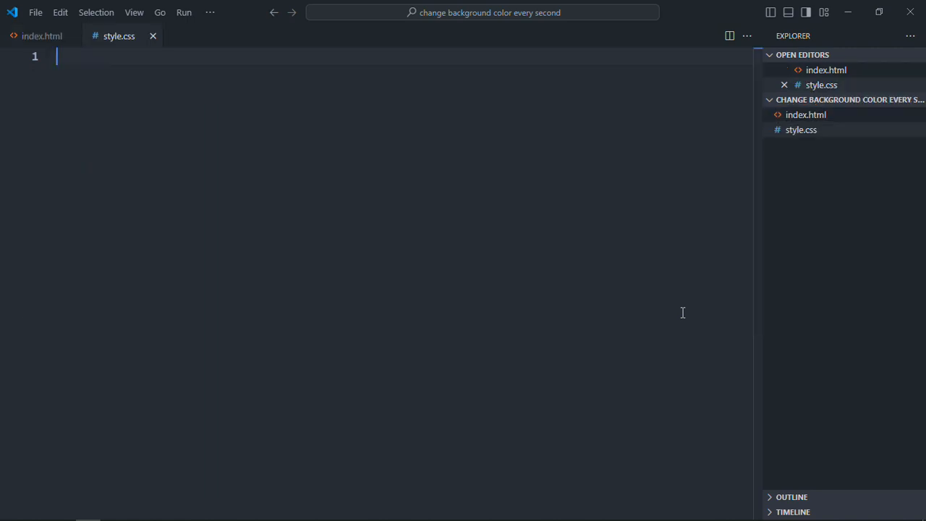
type("d")
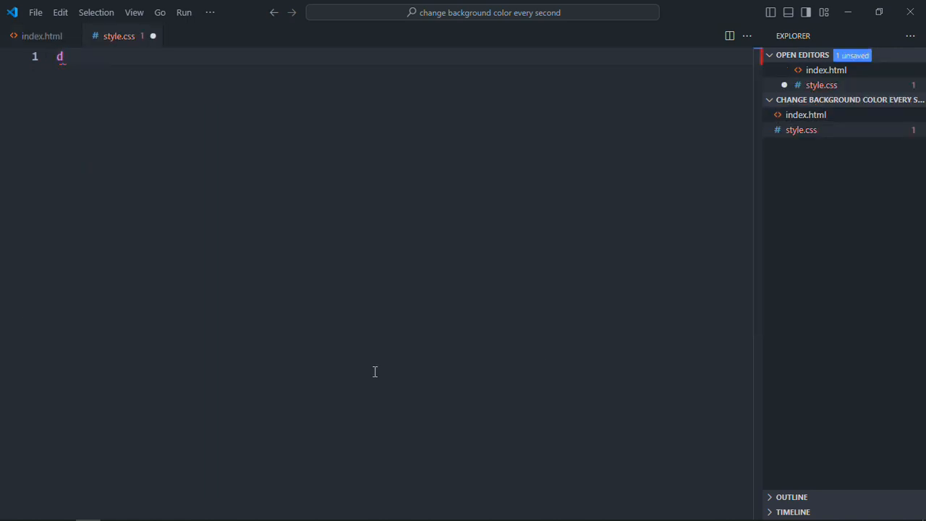
type("iv {")
type("display: flex;")
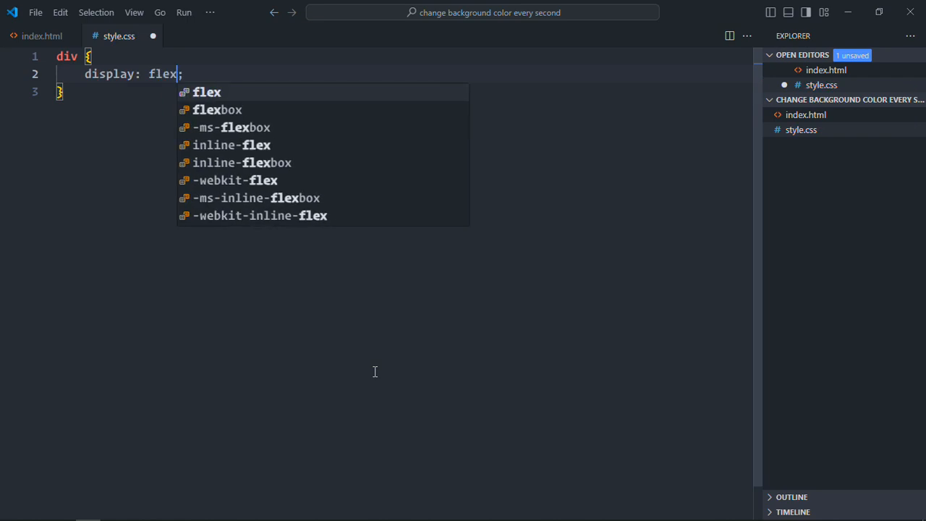
type("justify-content: ;")
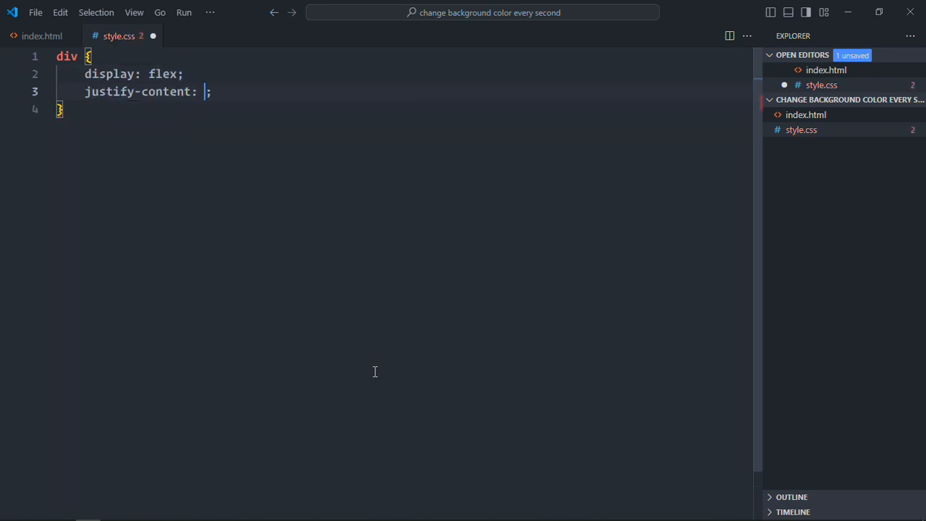
type("center;")
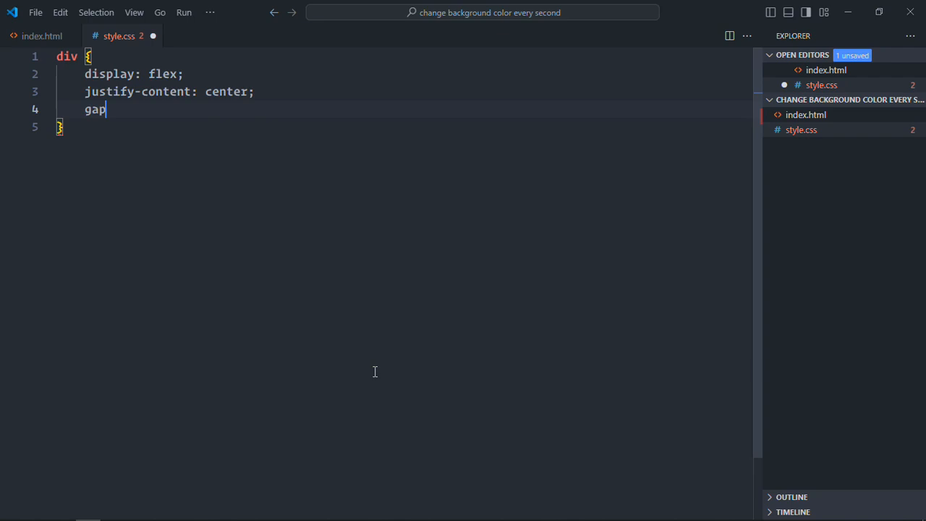
type(": 10px;")
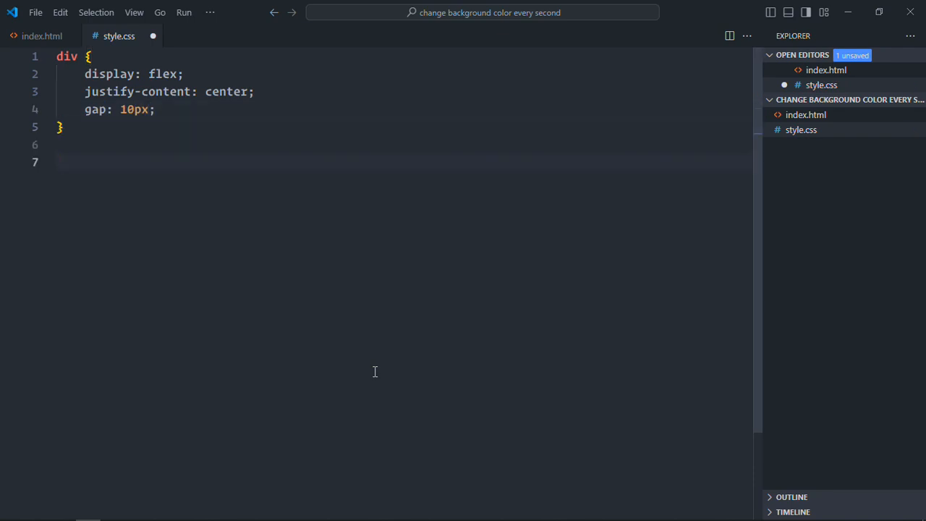
Give buttons 5px 20px padding and save style.css
type("button {")
type("padding: ;")
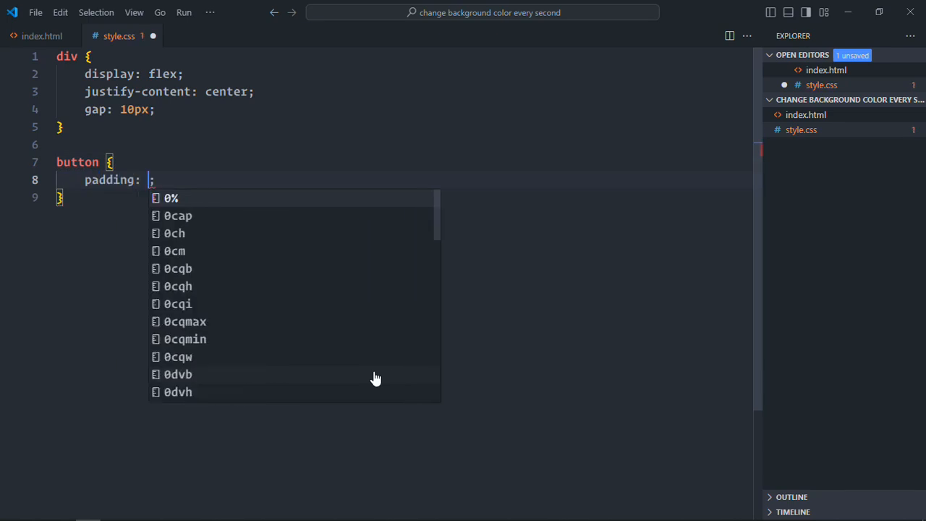
type("5px")
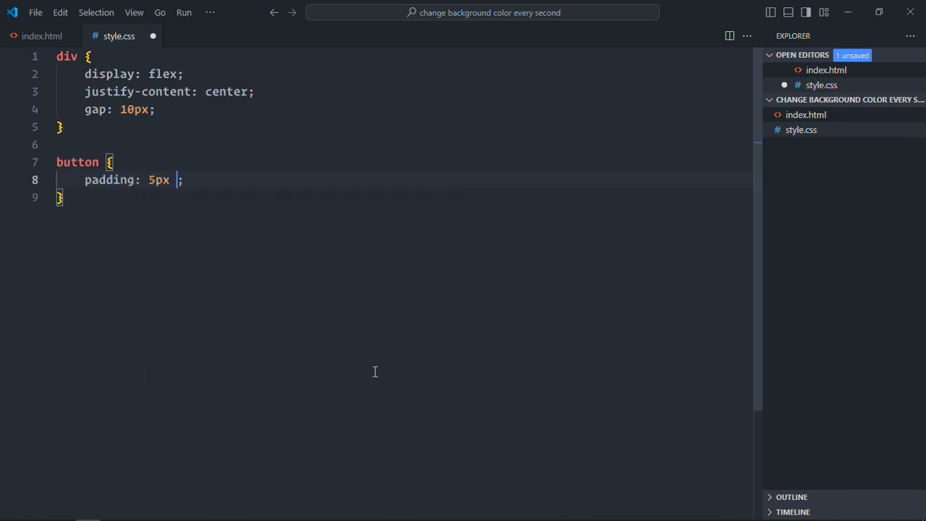
type("20px")
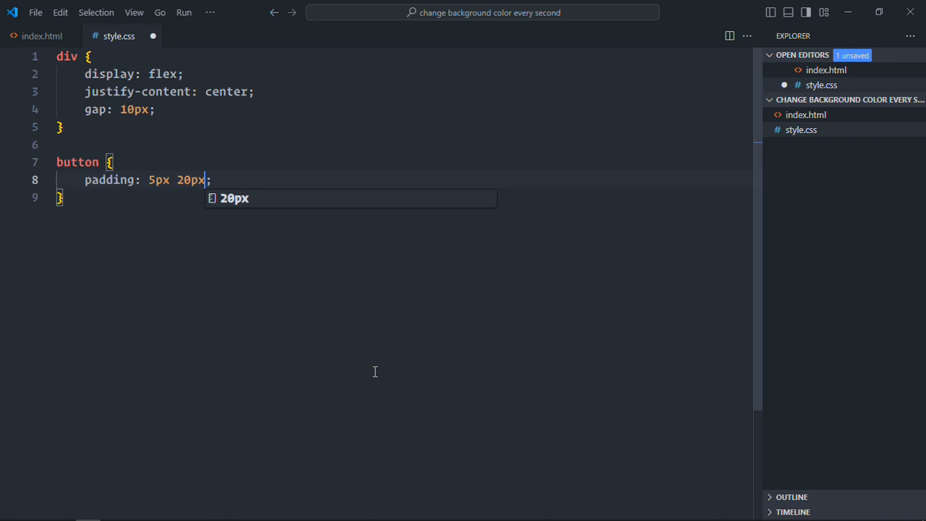
key("ctrl+s")
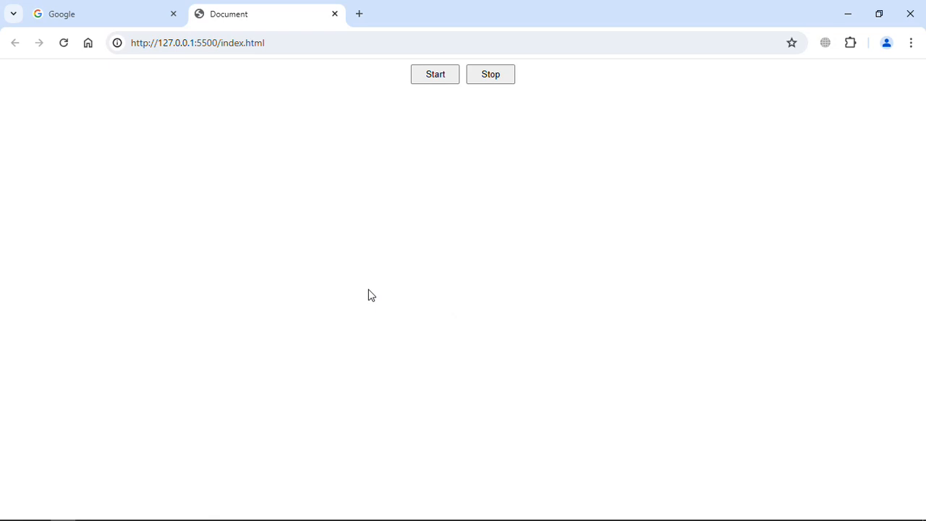
mouse_move(443, 229)
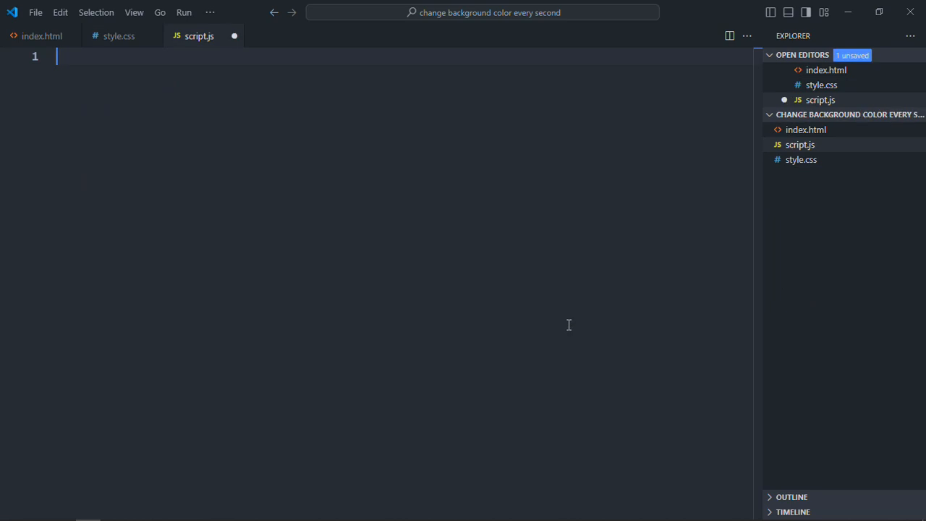
Declare btnStart = document.querySelector("#start") and a duplicated btnStop selecting "#stop"
type("let")
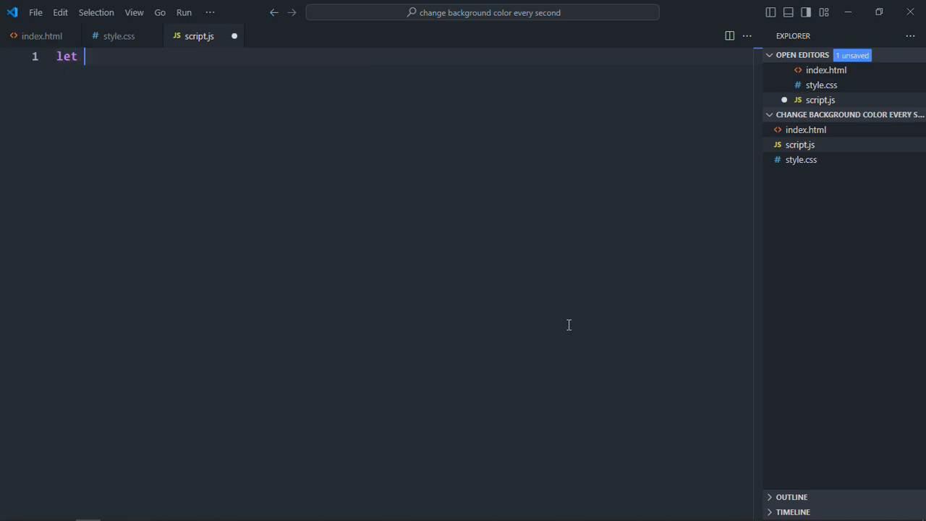
type("btnStart = d")
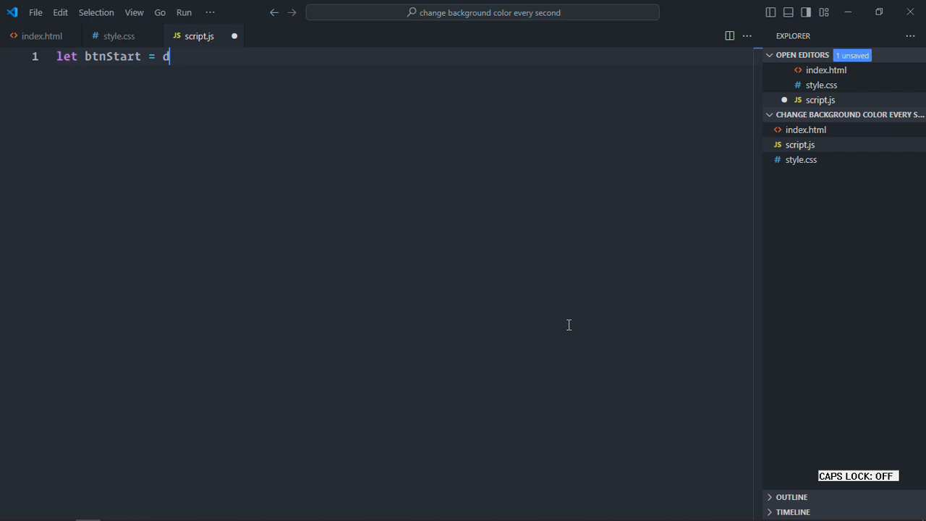
type("oc")
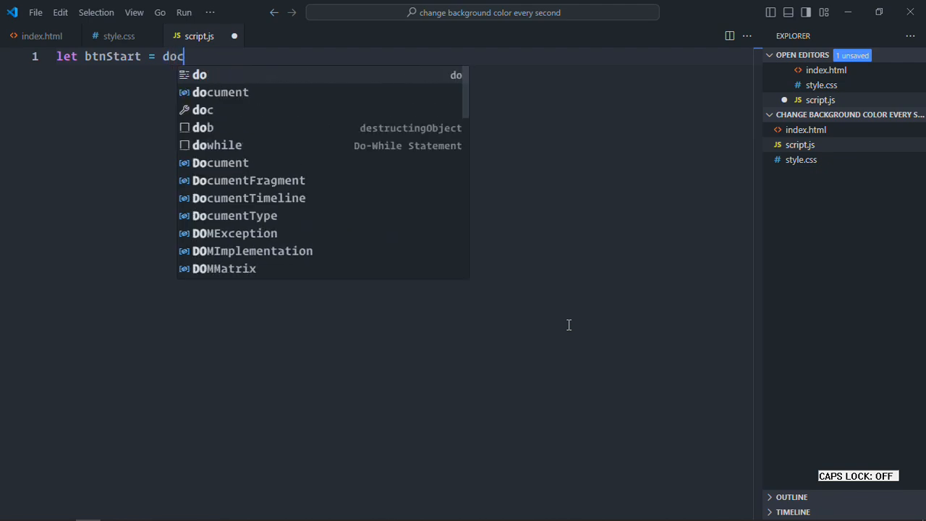
type("ument.querySelector(")
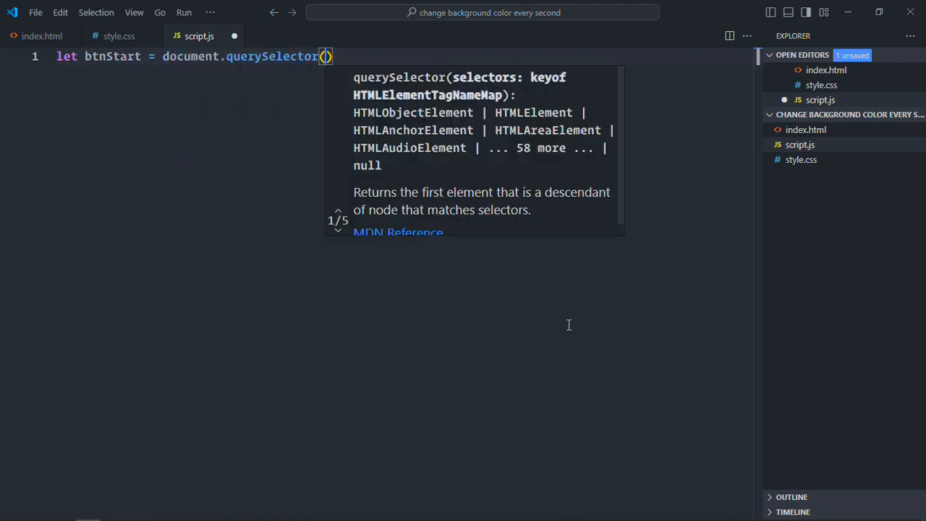
type("\"#s\"")
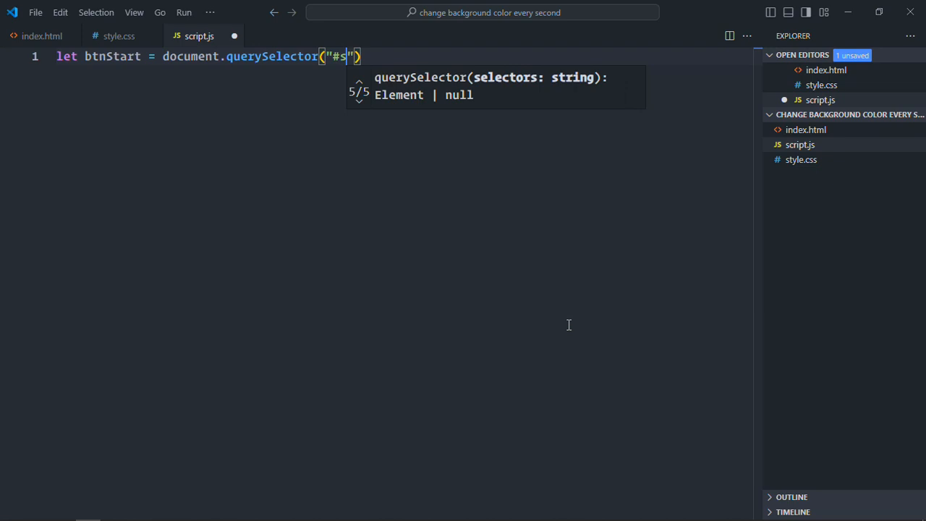
type("tart\");")
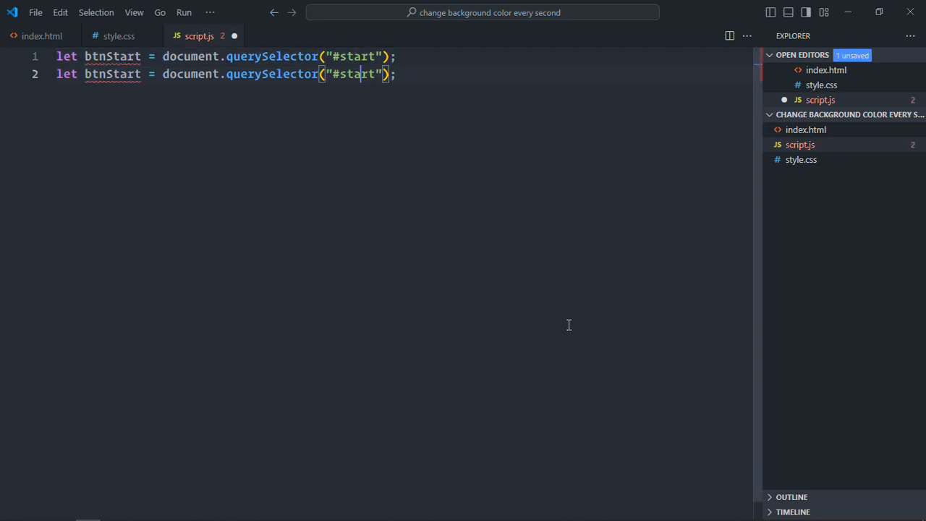
key("Backspace")
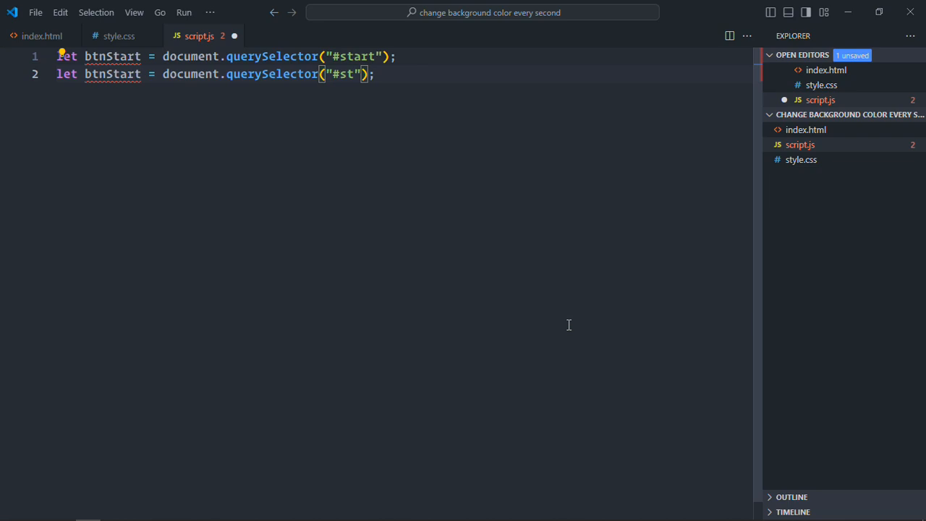
type("op")
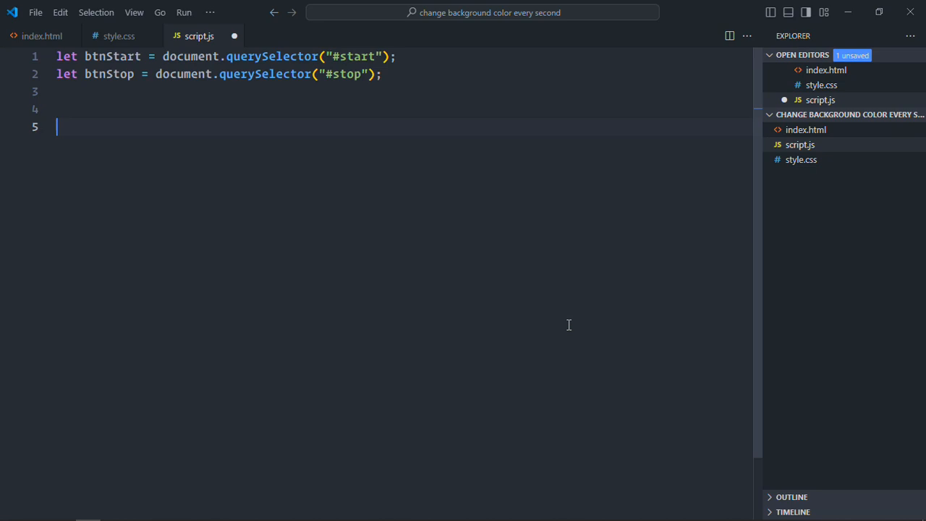
Add empty "click" listeners on btnStart and btnStop and a generateRandomColor hex function
type("btnStart")
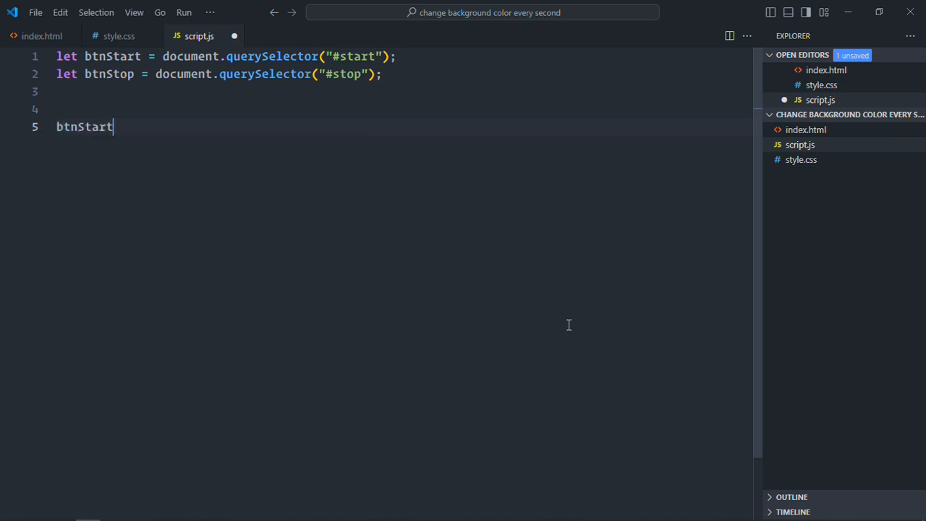
type(".addEventListener(")
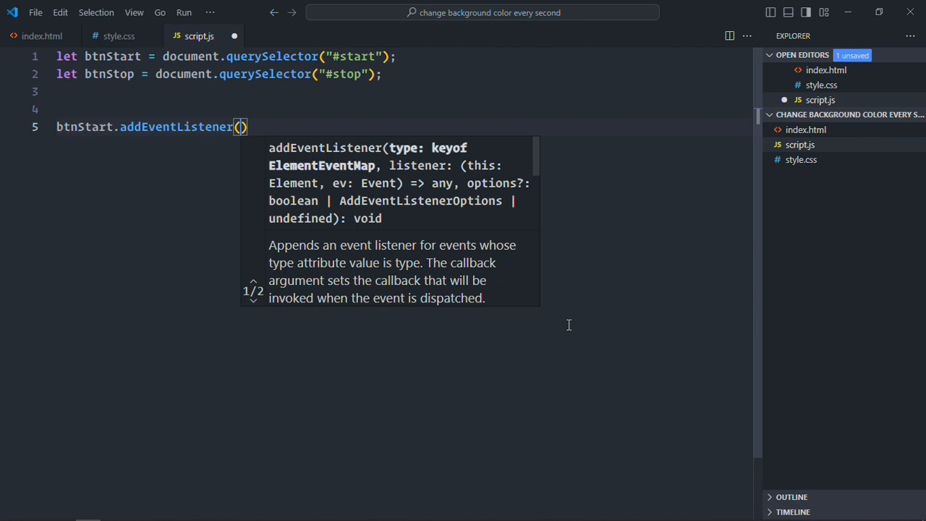
type("\"click\",")
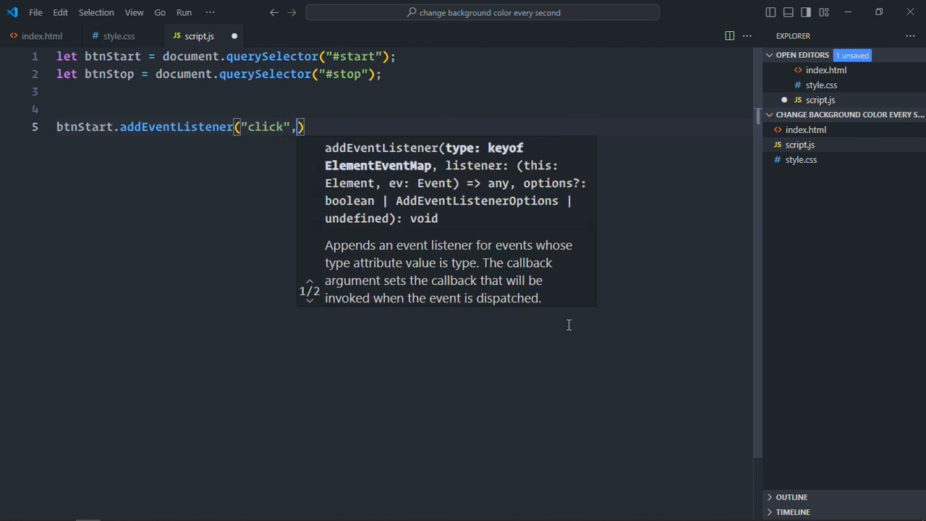
type("()")
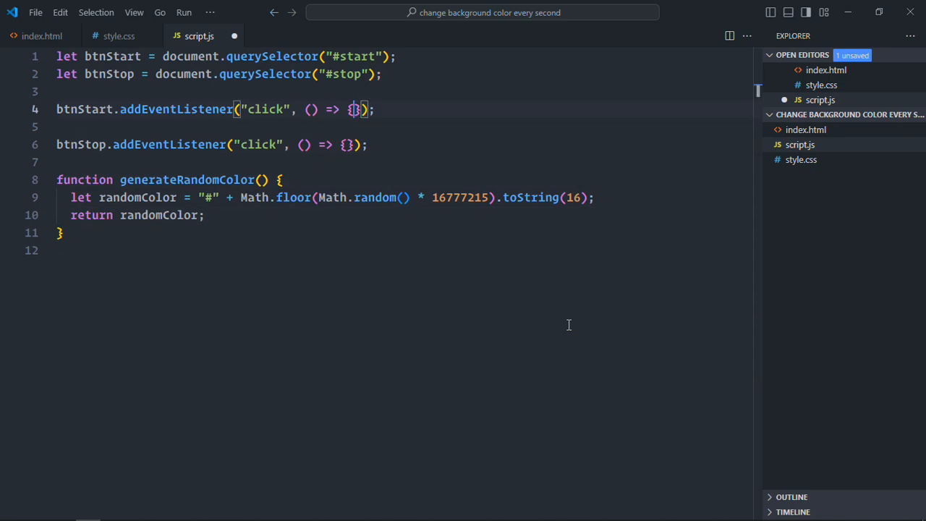
Declare the variable let intervalId;
key("Enter")
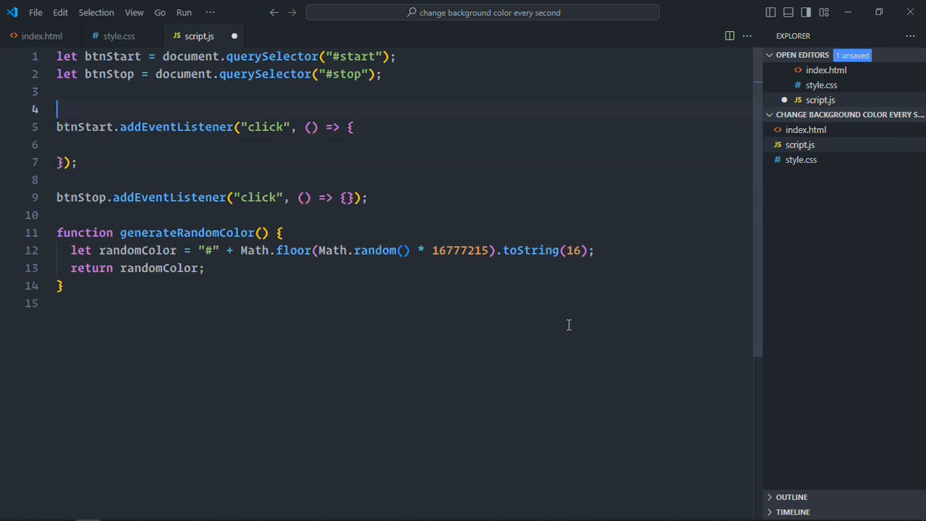
type("let inre")
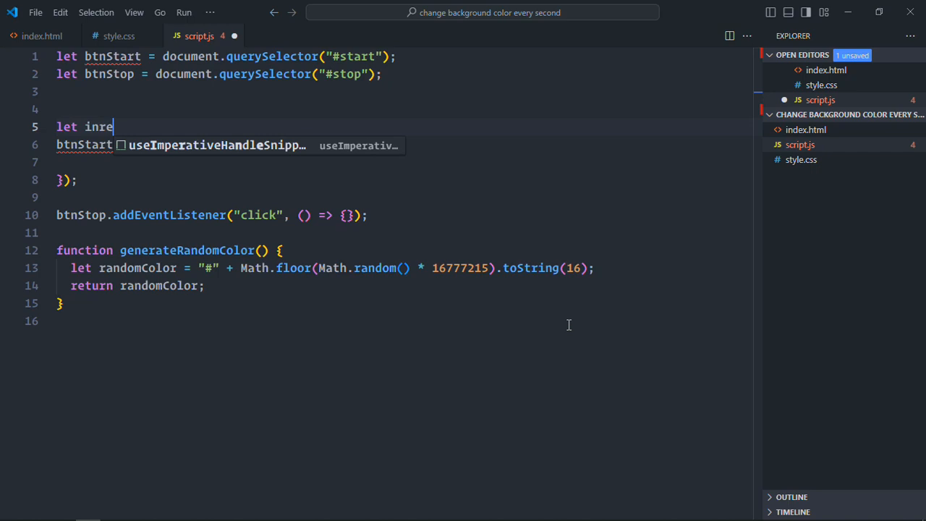
type("terval")
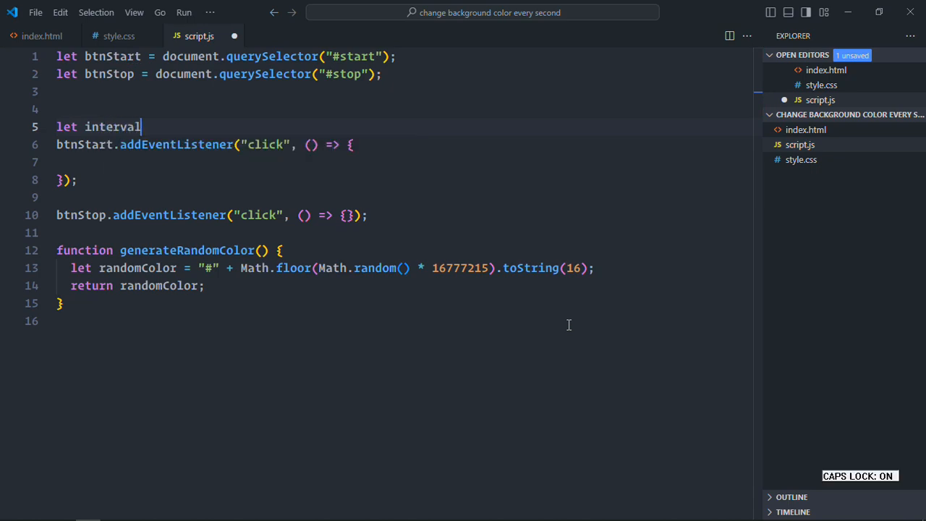
type("Id;")
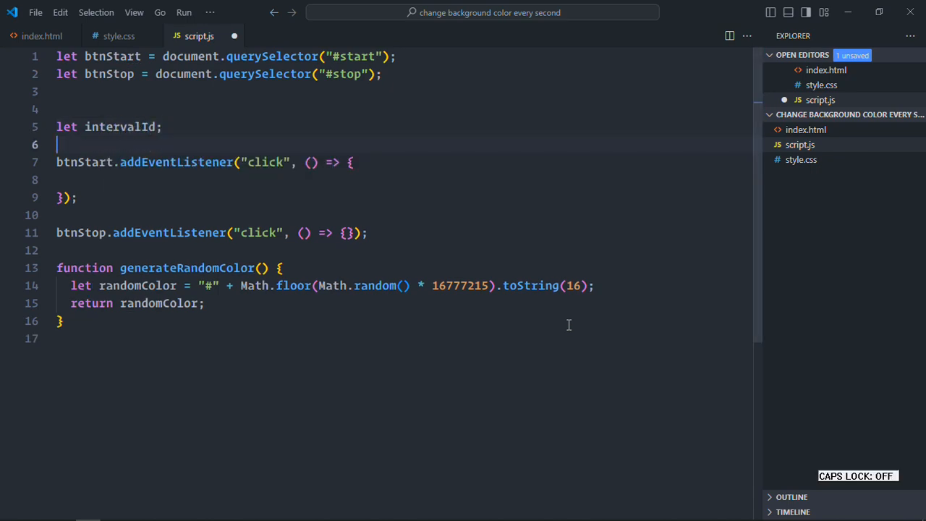
In the Start handler, set intervalId via setInterval applying generateRandomColor() to the body background
type("intervalId =")
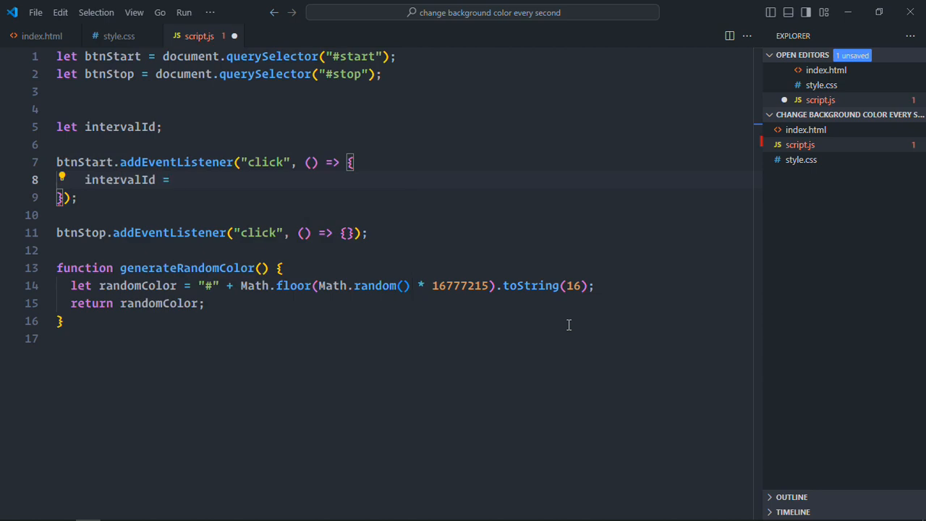
type("setInterval")
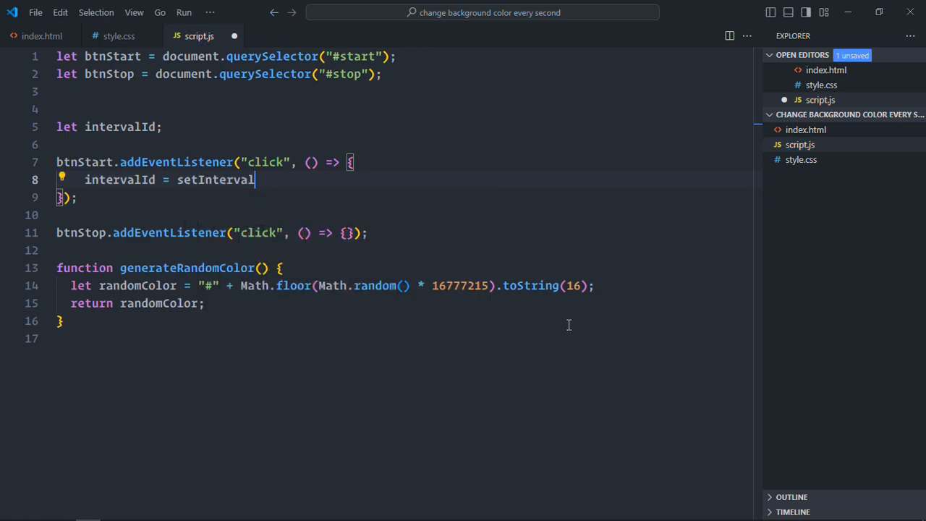
type("(() => {")
type("}, 1000)")
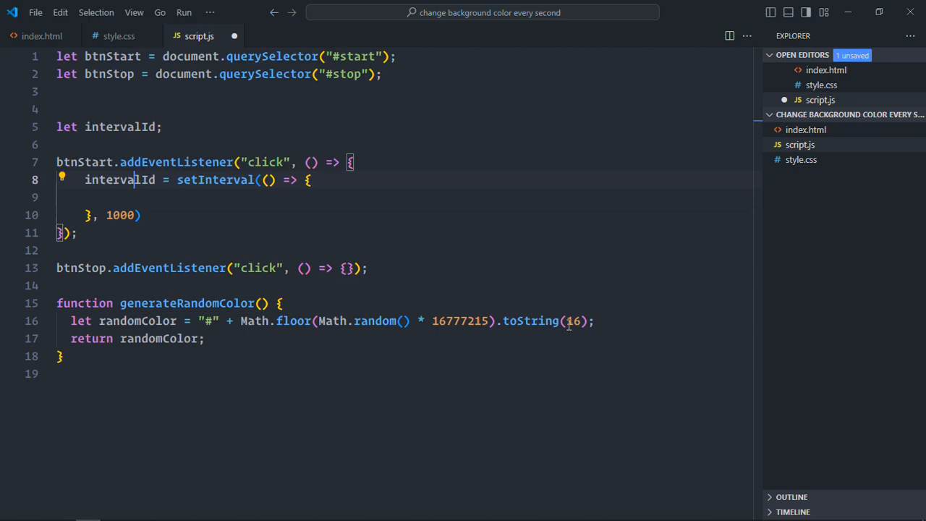
type("document.body.style.background")
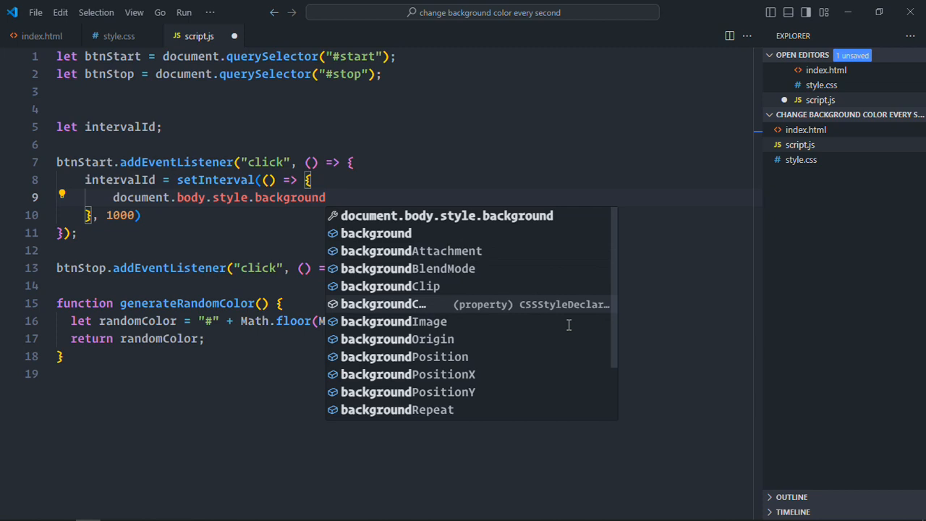
type("Color = gen")
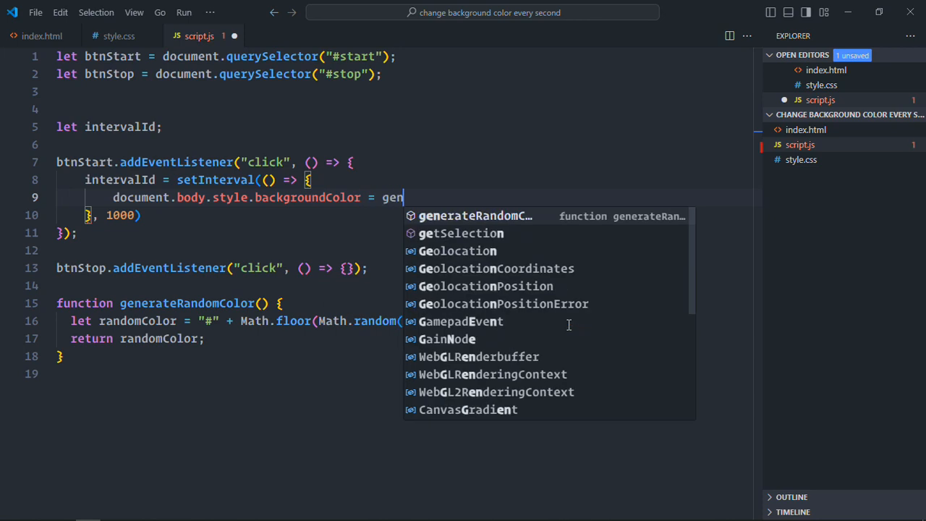
key("Tab")
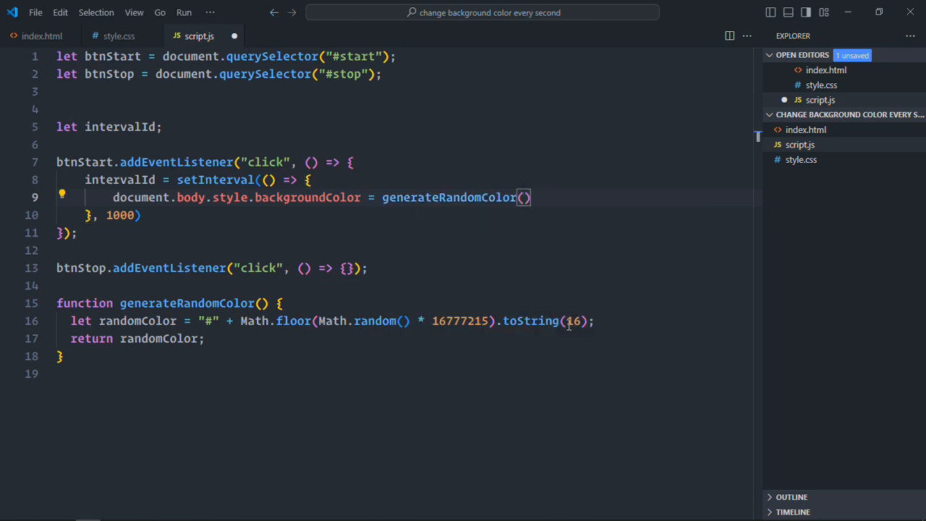
type(";")
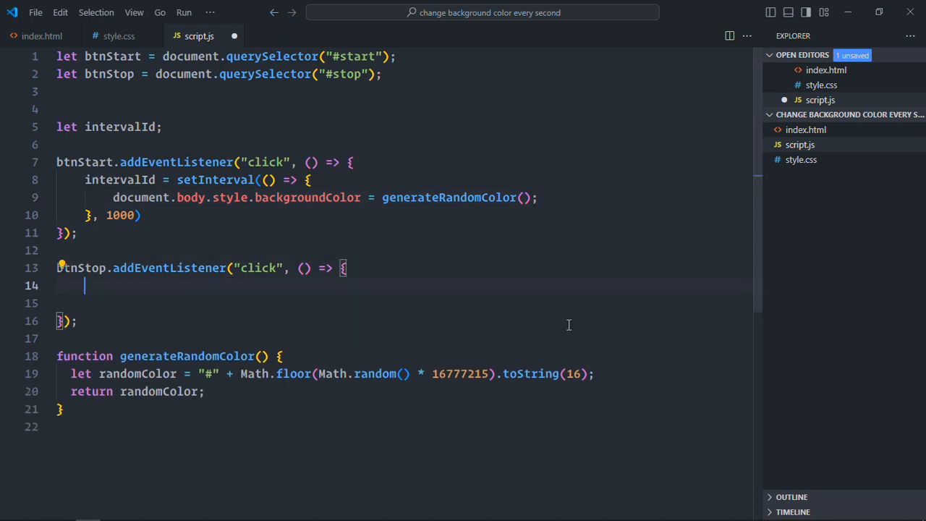
Make the Stop handler run if (intervalId) clearInterval(intervalId), then save script.js
type("if(")
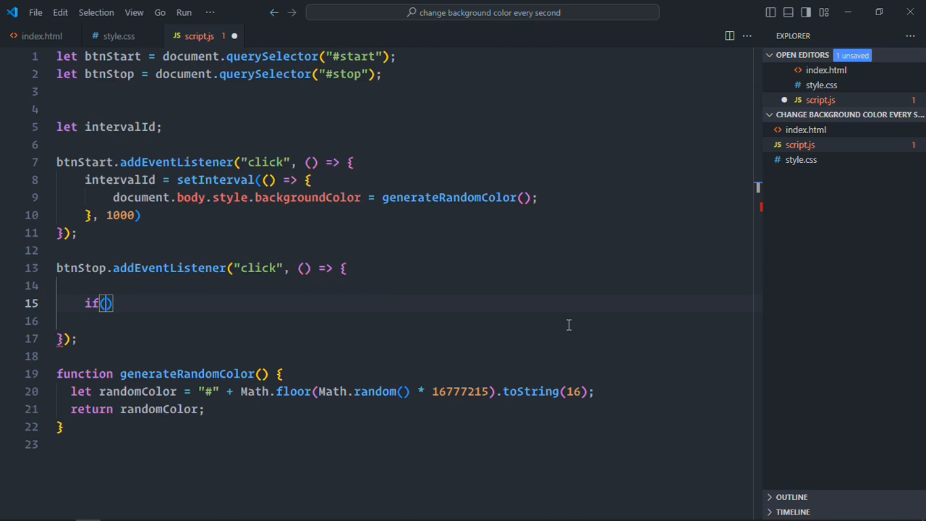
type("intervalId")
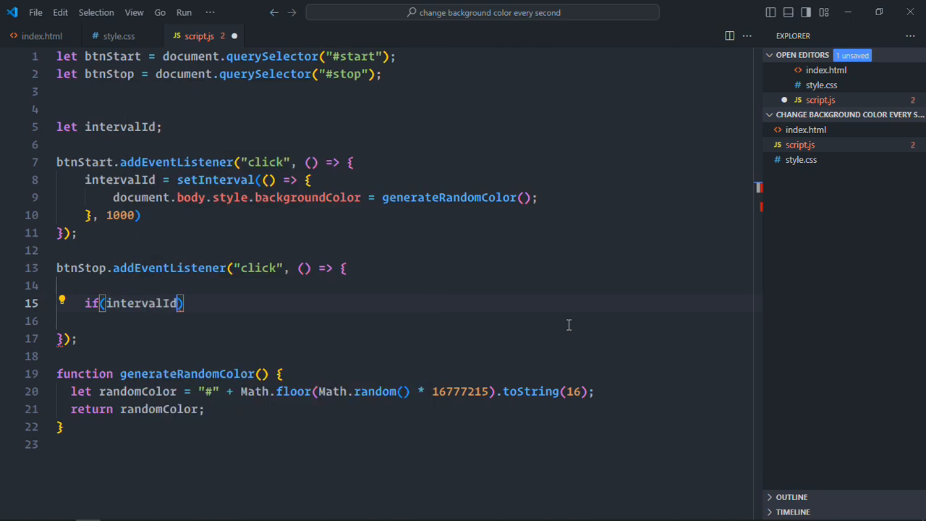
type("clear")
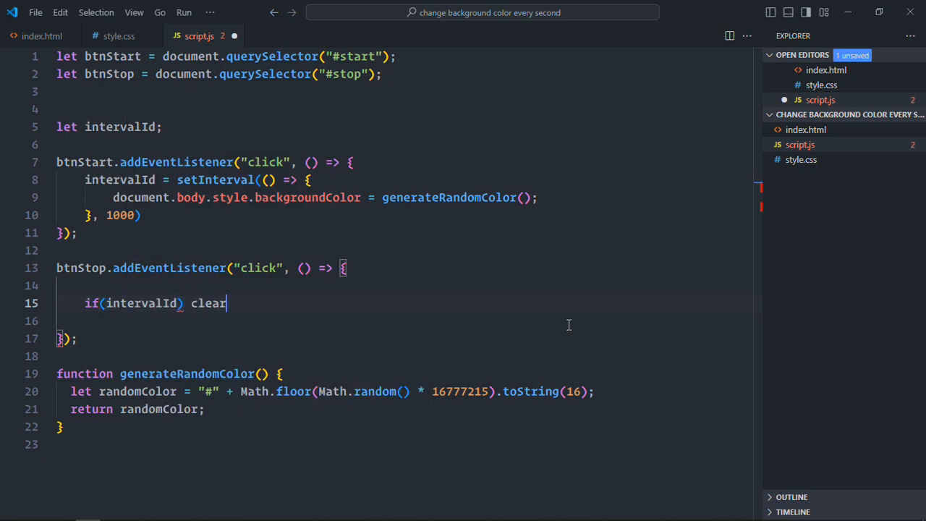
type("intervalId);")
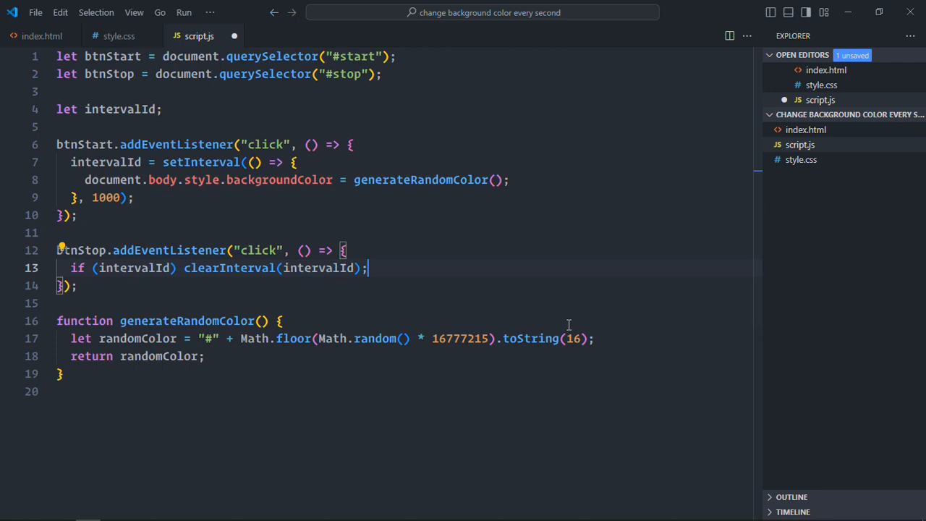
key("ctrl+s")
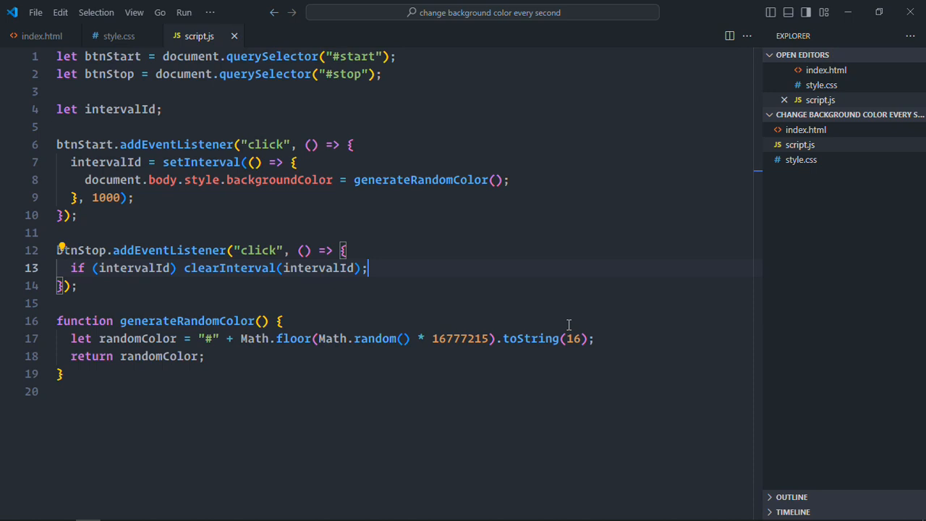